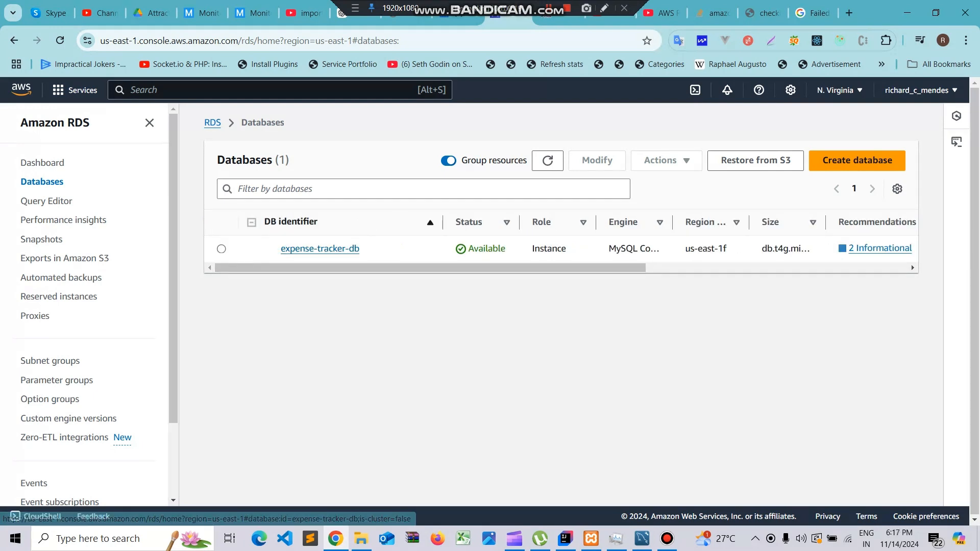
pyautogui.moveTo(616, 538)
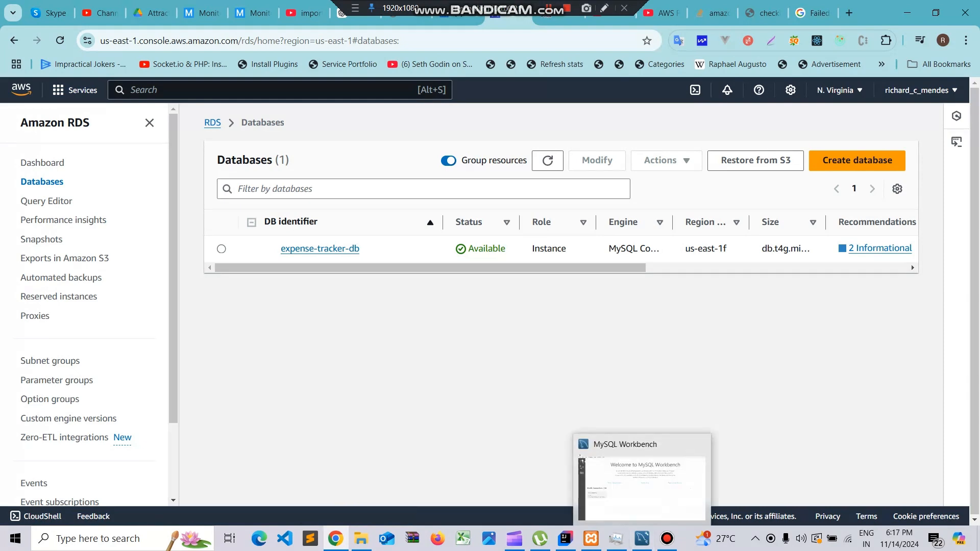
# Check expense-tracker-db in the RDS list, then switch over to MySQL Workbench
pyautogui.click(320, 248)
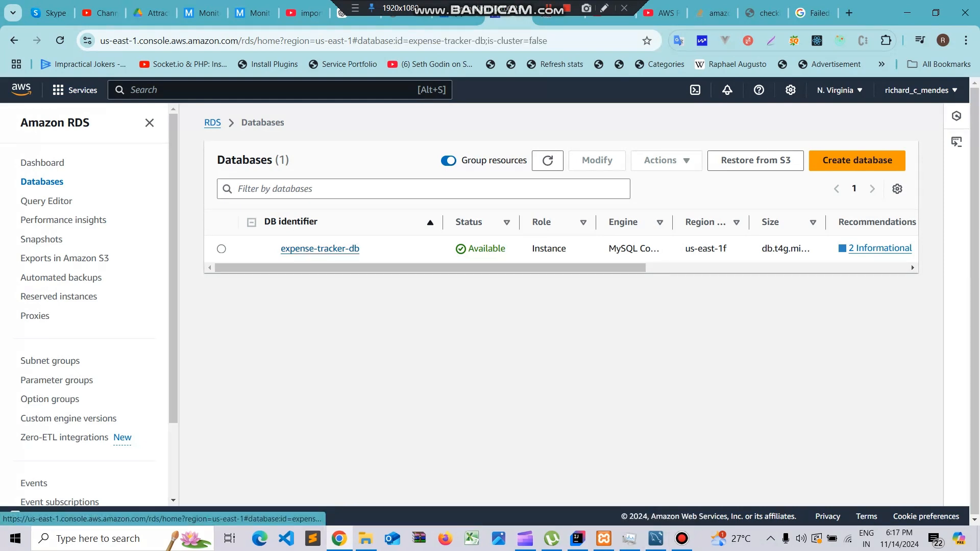
pyautogui.click(319, 248)
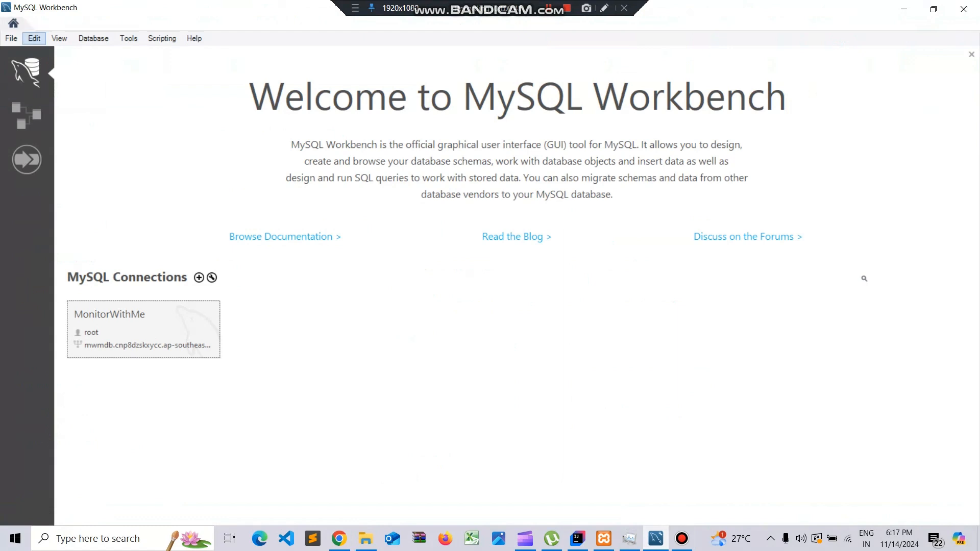
# Begin a new Workbench connection and start naming it 'ExpenseTracker...'
pyautogui.click(11, 38)
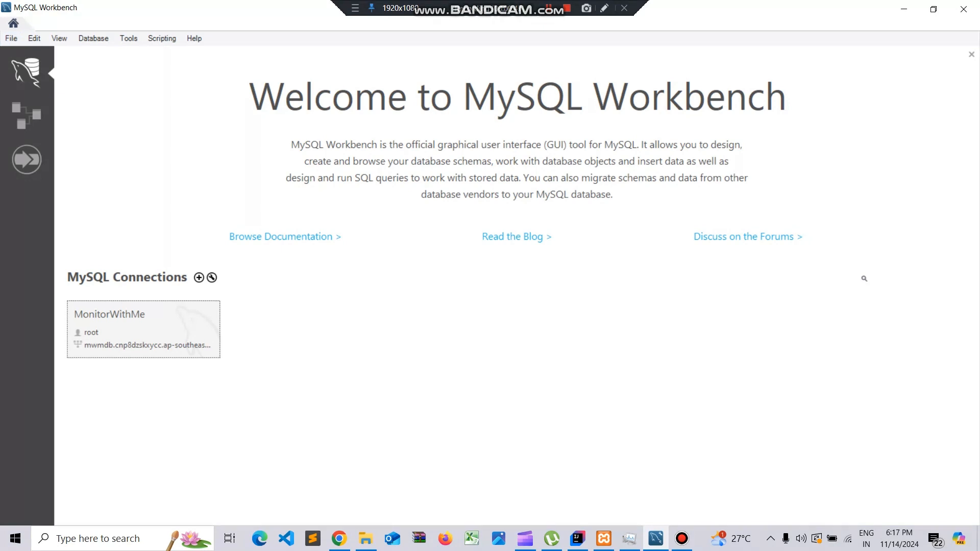
pyautogui.click(199, 278)
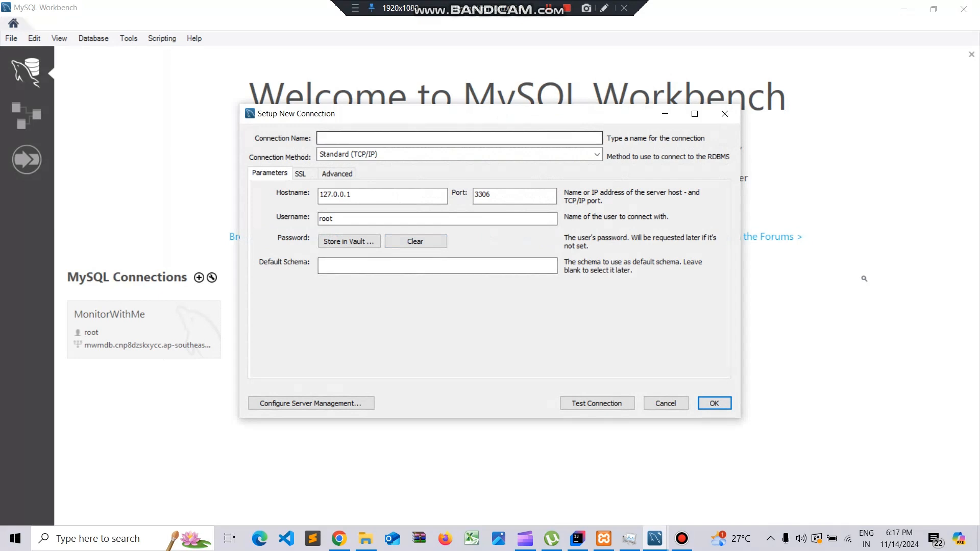
pyautogui.write('Exp')
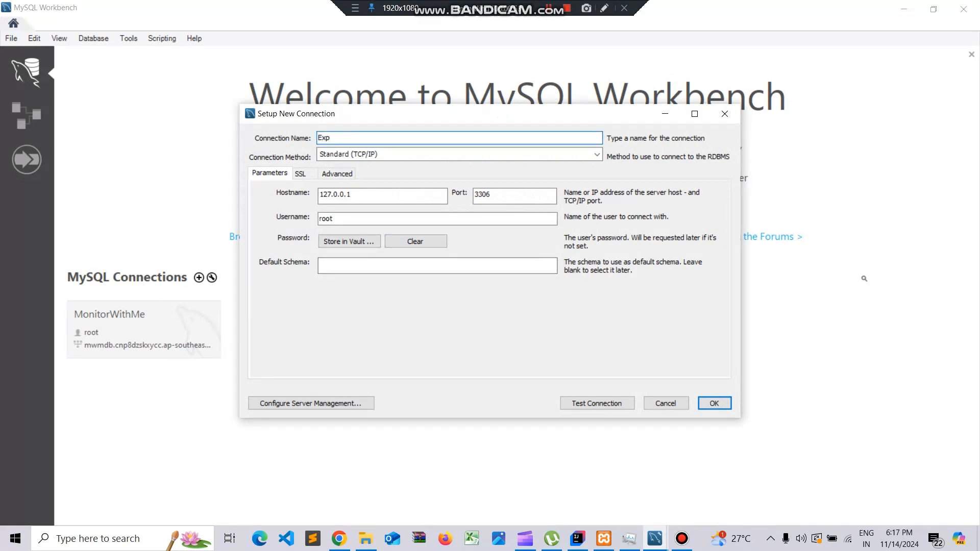
pyautogui.write('ense')
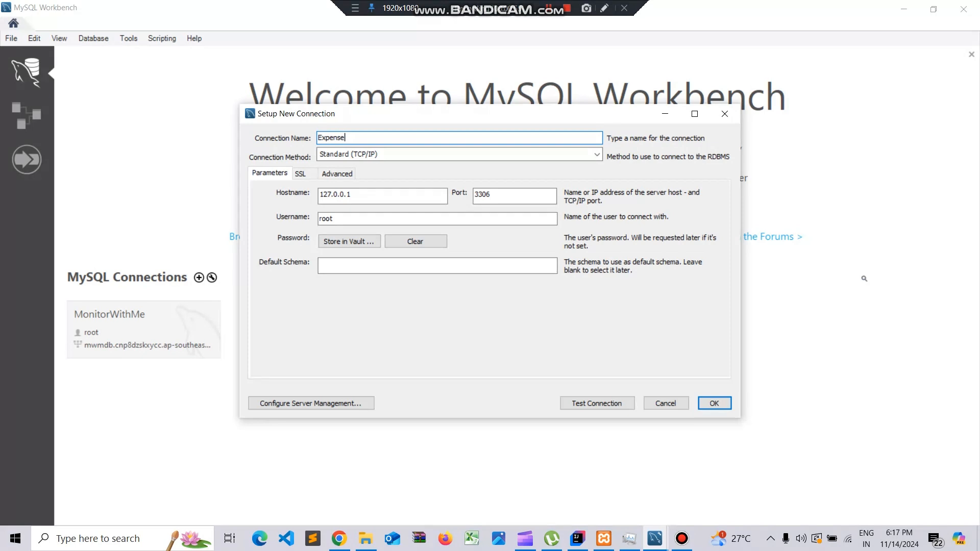
pyautogui.write('TrackerD')
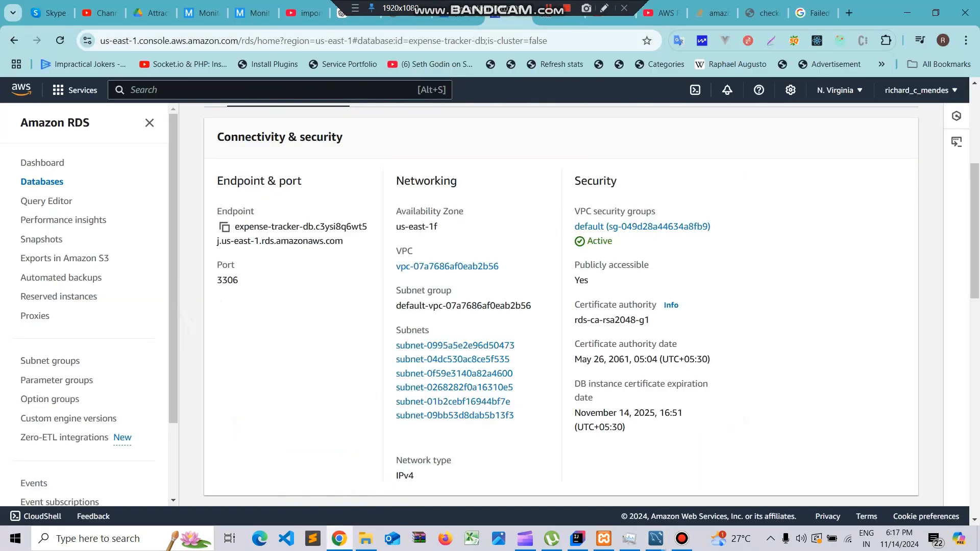
# Copy the expense-tracker-db endpoint address from its Connectivity & security details
pyautogui.scroll(3)
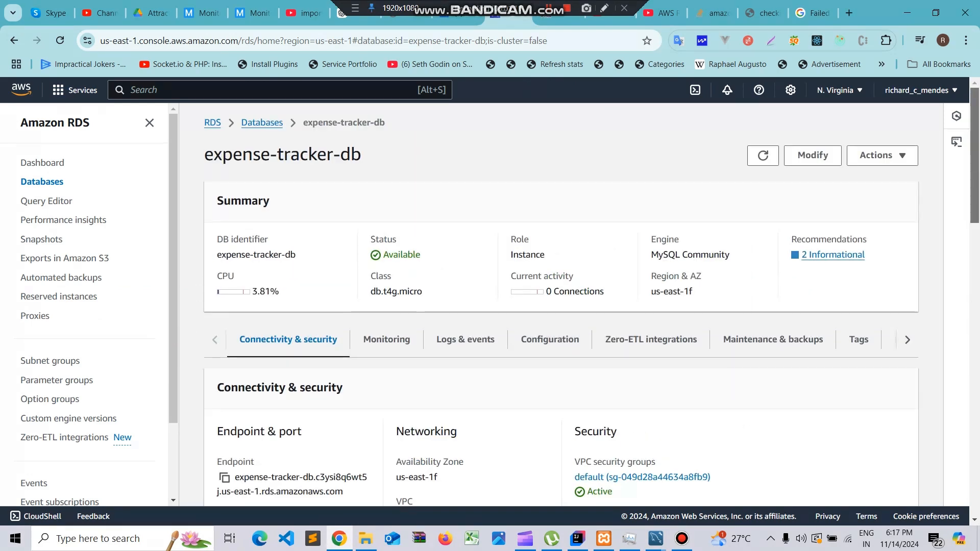
pyautogui.moveTo(263, 122)
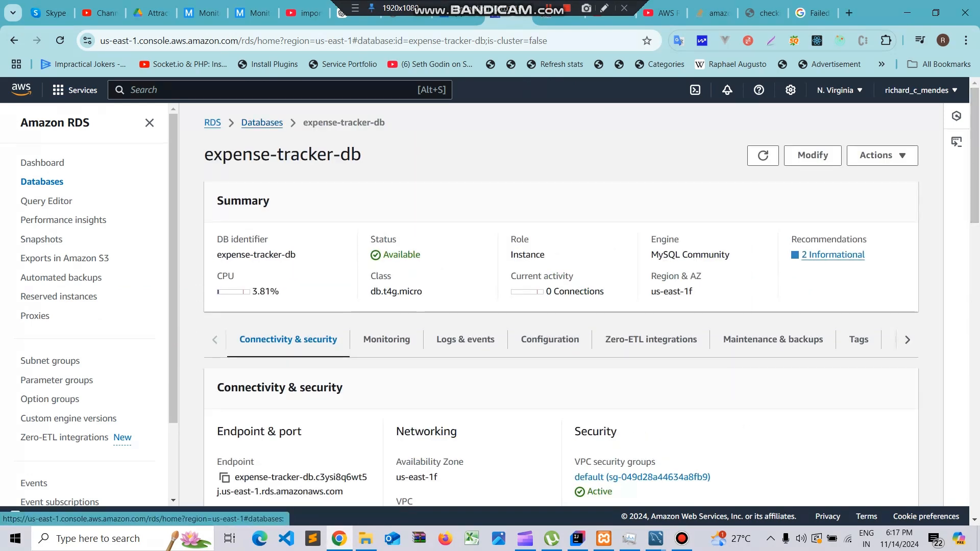
pyautogui.click(261, 122)
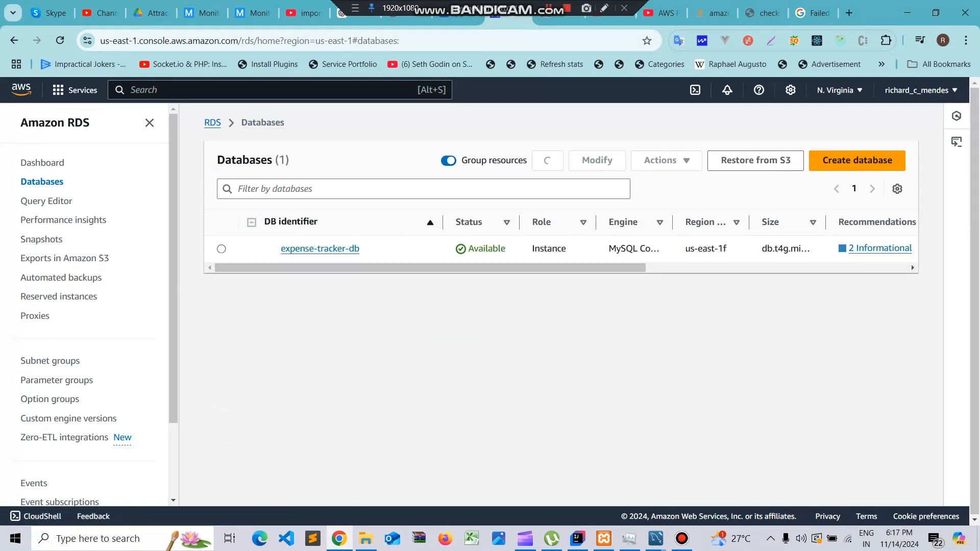
pyautogui.click(319, 248)
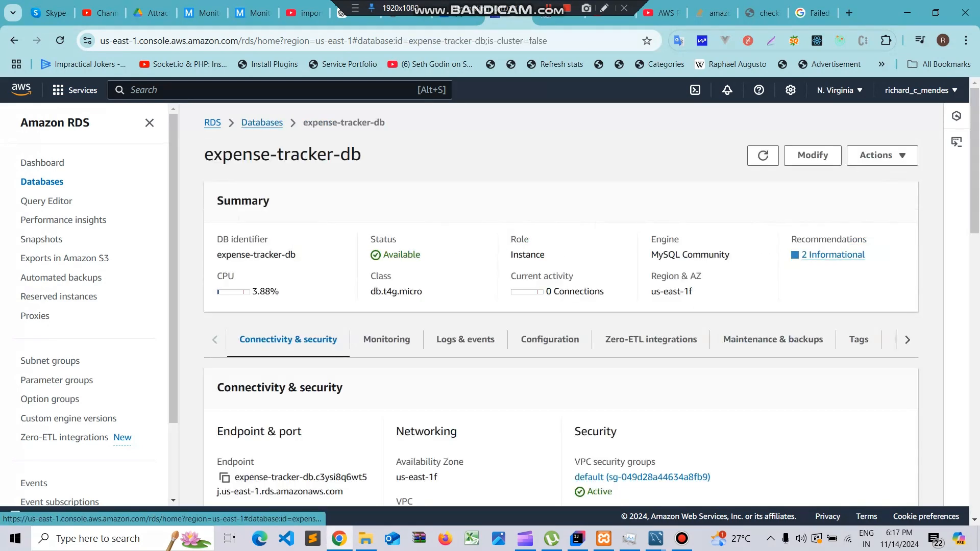
pyautogui.scroll(-3)
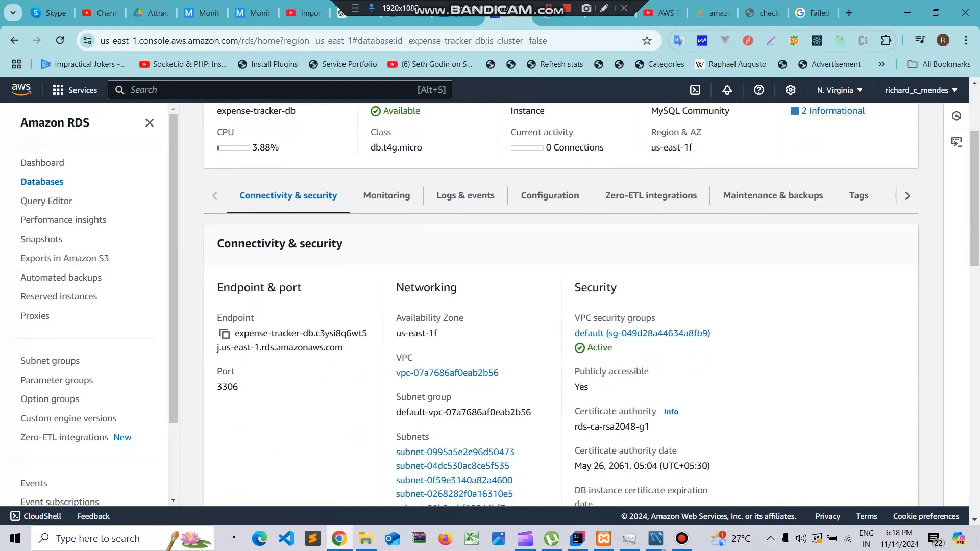
pyautogui.click(225, 333)
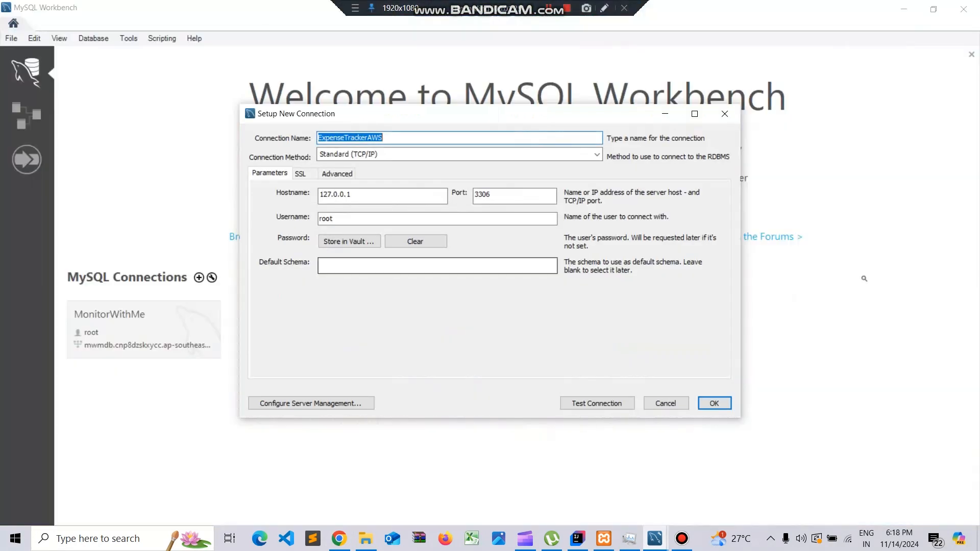
# Set Hostname to the ...si8q6wt5j.us-east-1.rds.amazonaws.com endpoint and Username to admin
pyautogui.write('si8q6wt5j.us-east-1.rds.amazonaws.com')
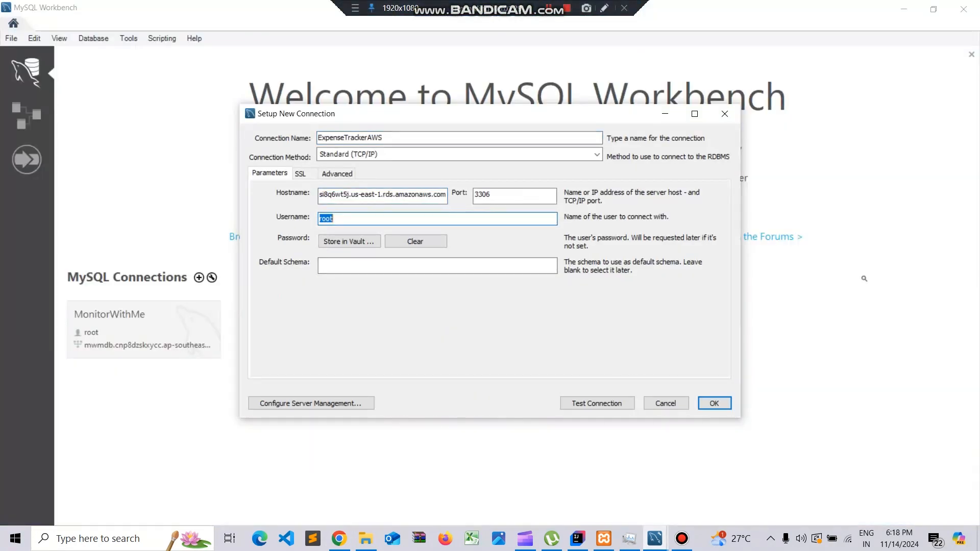
pyautogui.write('admin')
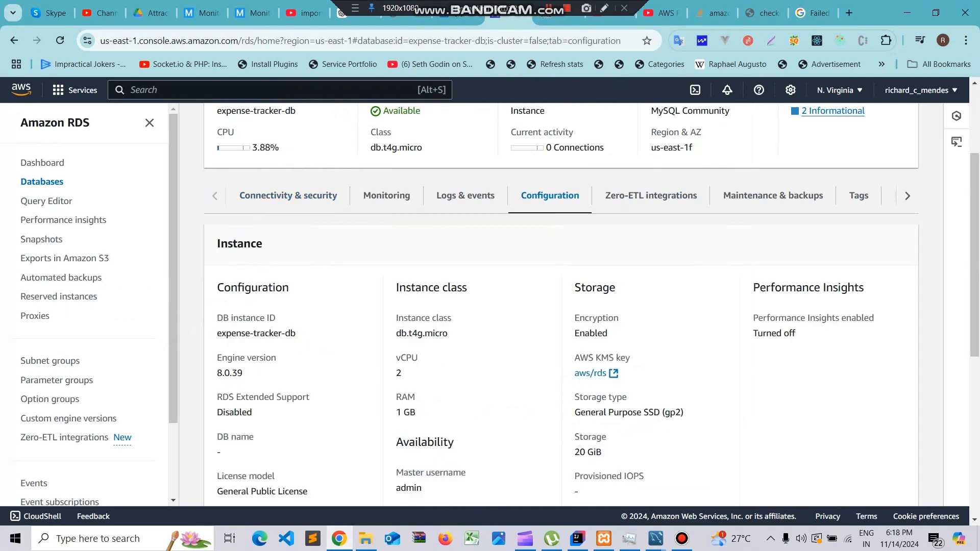
# Confirm the master username is admin in the RDS configuration, then return to Workbench's connection setup
pyautogui.scroll(-3)
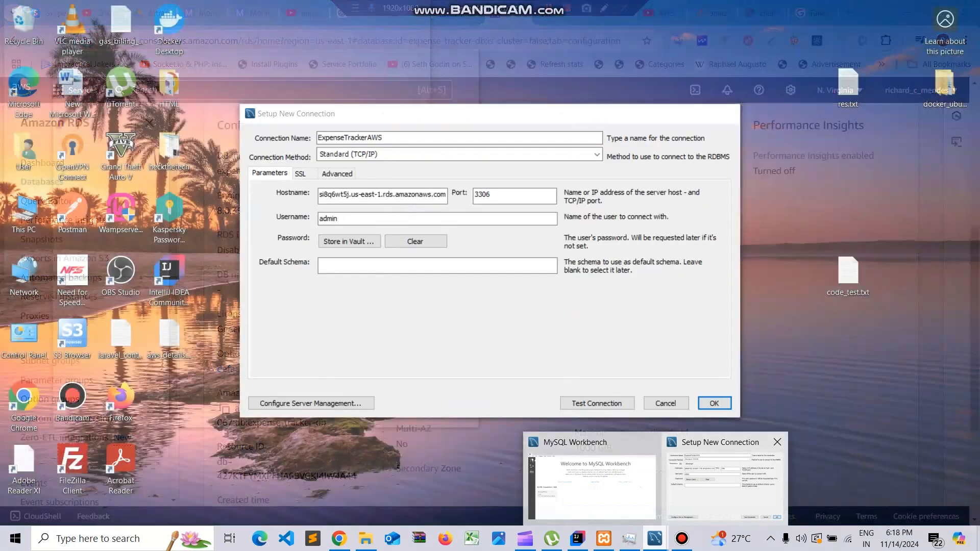
pyautogui.click(348, 241)
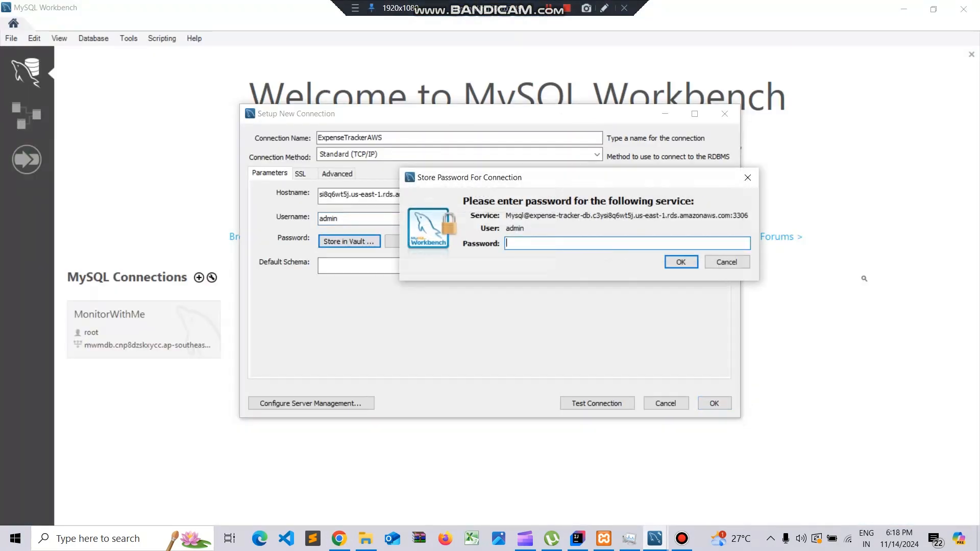
# Store the admin password in the vault and test the connection, which fails to reach the RDS endpoint
pyautogui.click(726, 263)
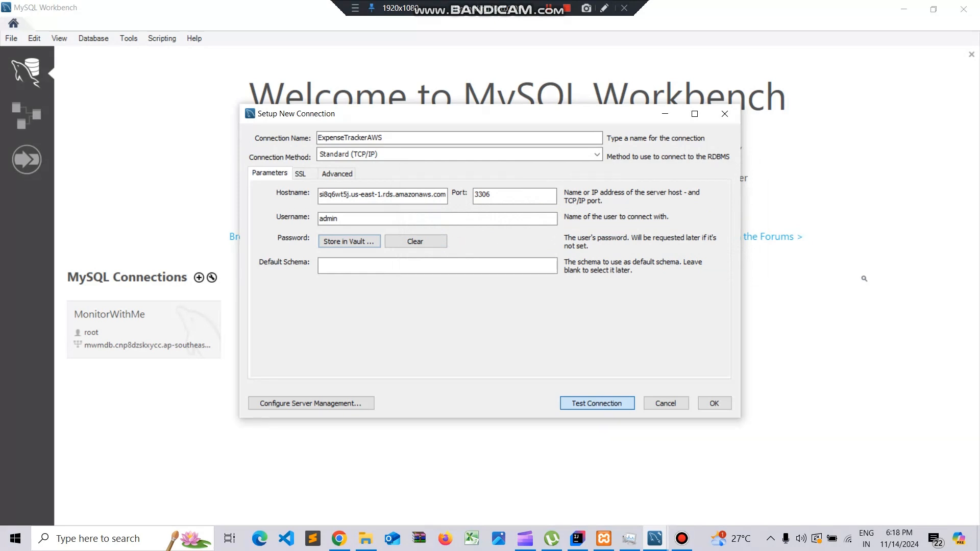
pyautogui.click(595, 404)
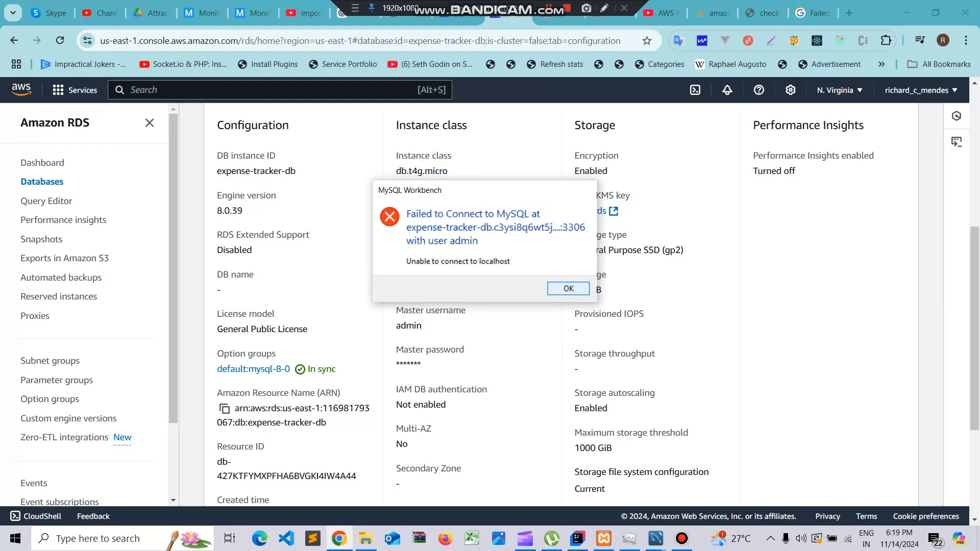
# From expense-tracker-db's Connectivity & security details, follow the link to its default VPC security group
pyautogui.click(568, 288)
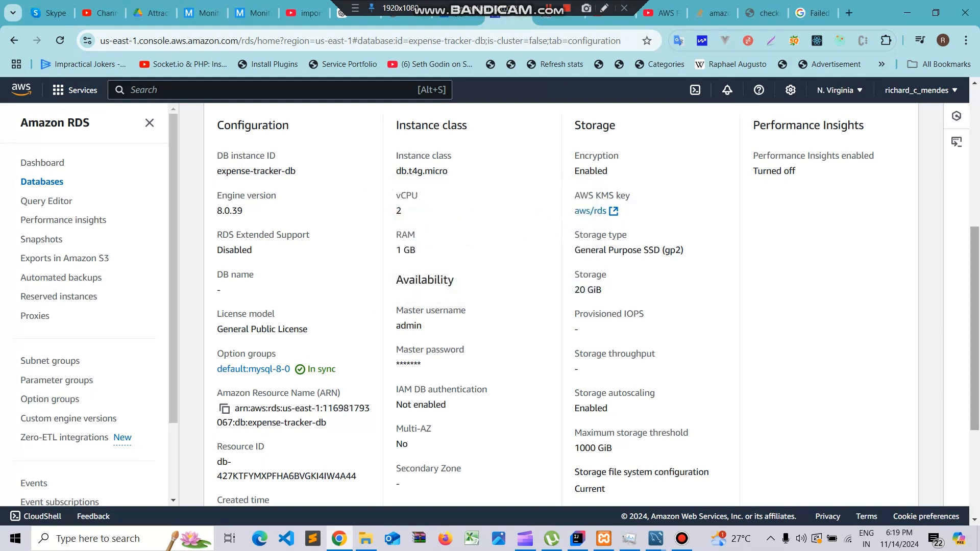
pyautogui.scroll(3)
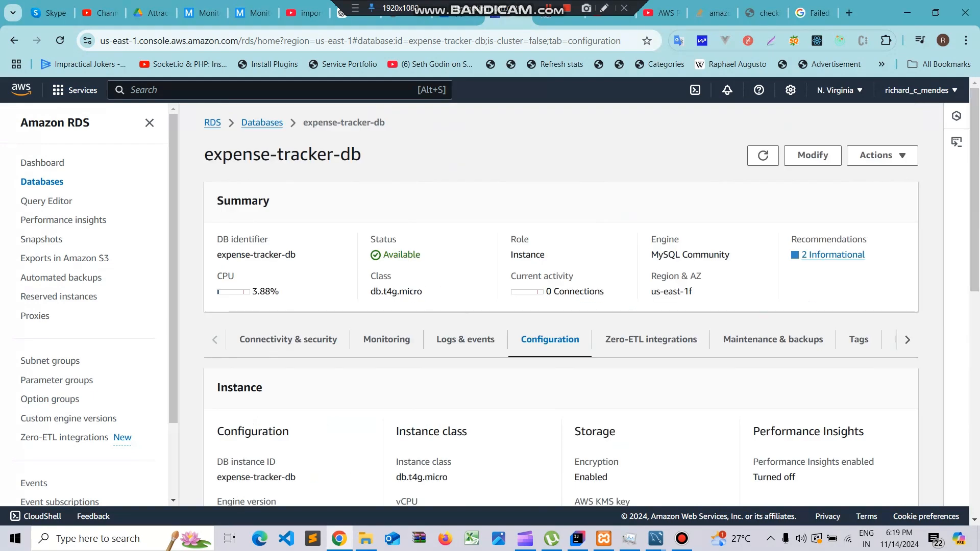
pyautogui.click(263, 123)
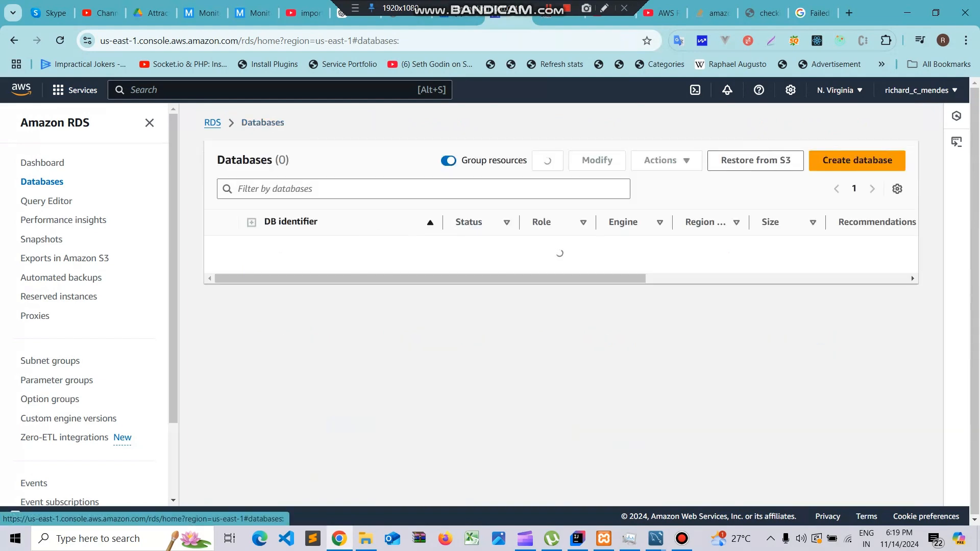
pyautogui.click(547, 160)
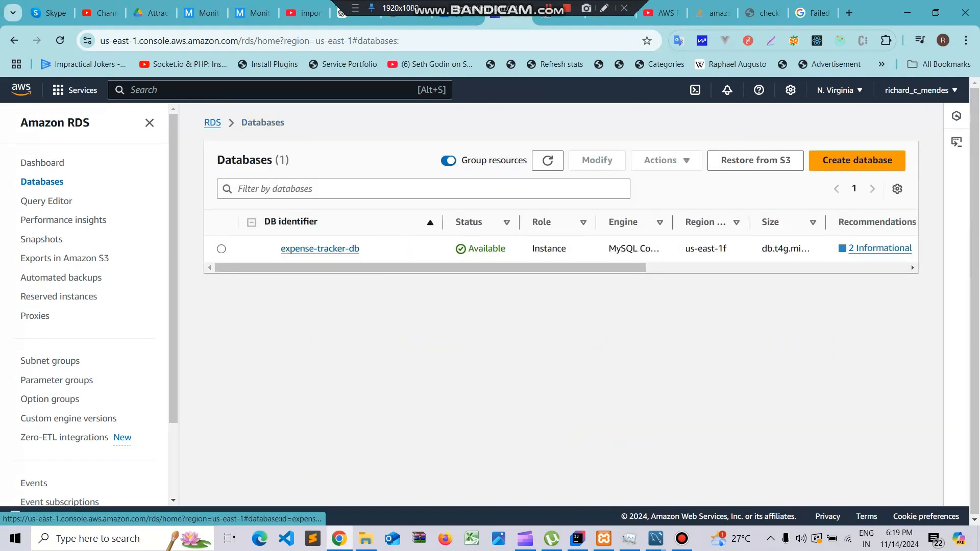
pyautogui.click(319, 248)
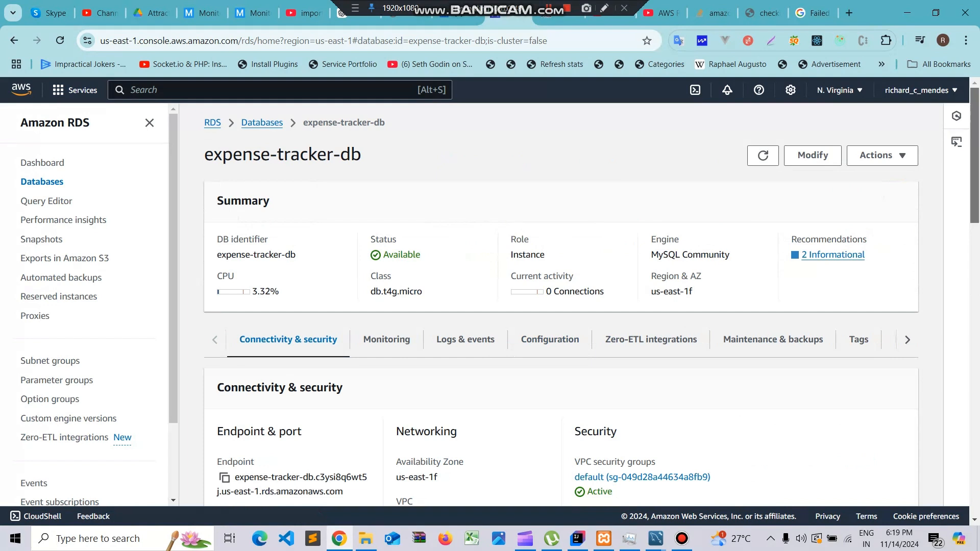
pyautogui.scroll(-3)
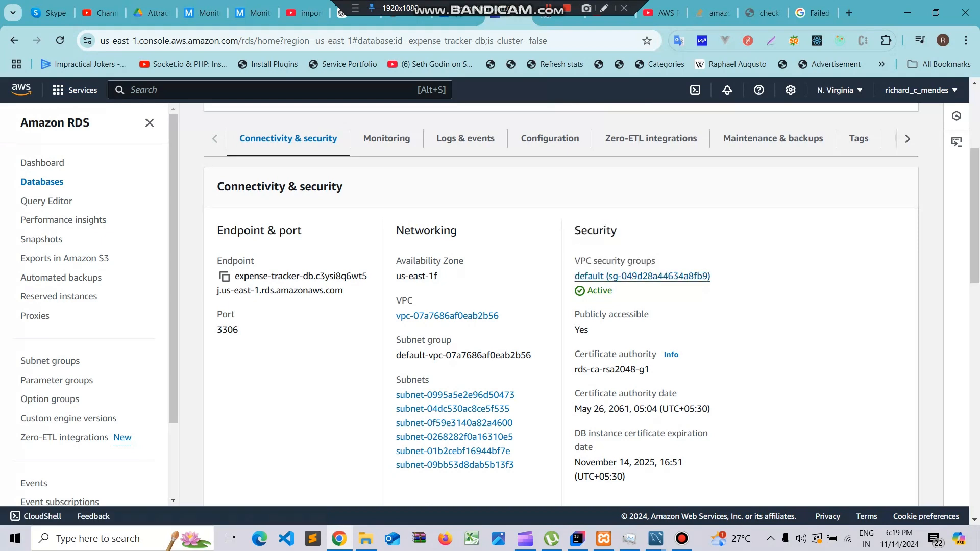
pyautogui.click(641, 275)
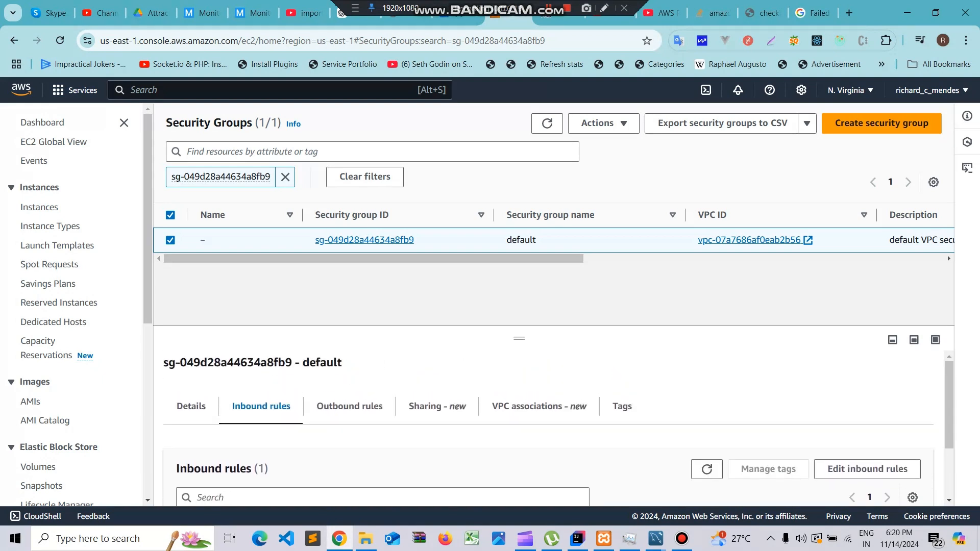
# Add a second inbound rule allowing All traffic from My IP and save the rules
pyautogui.click(867, 469)
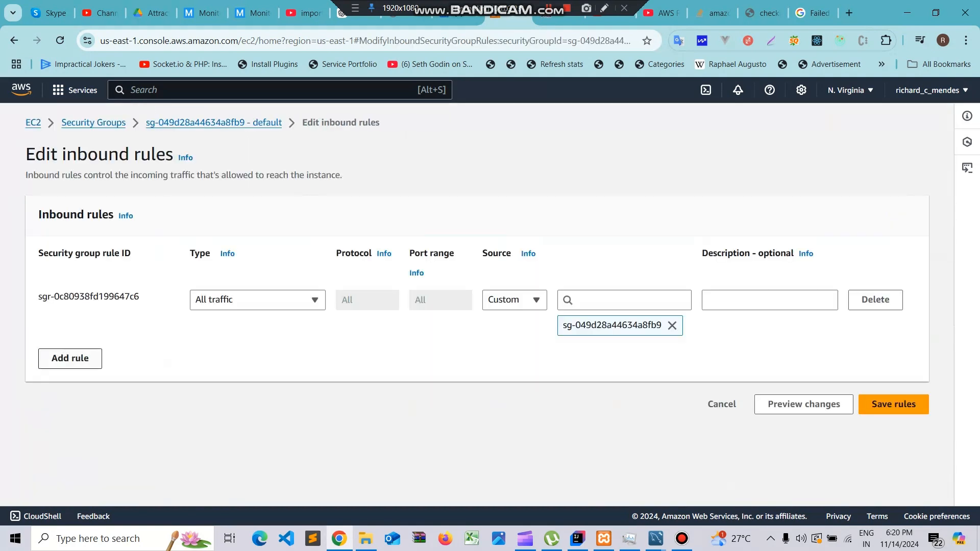
pyautogui.click(69, 358)
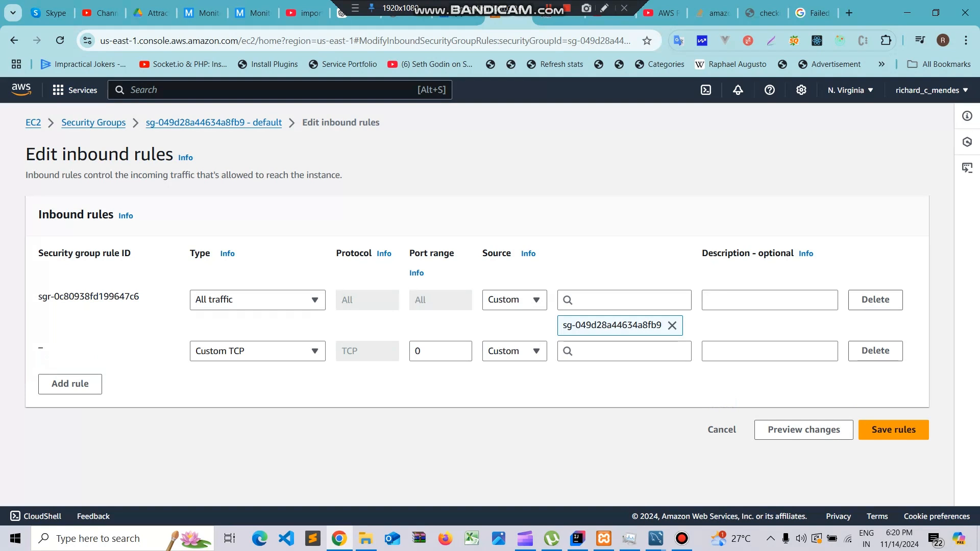
pyautogui.click(256, 351)
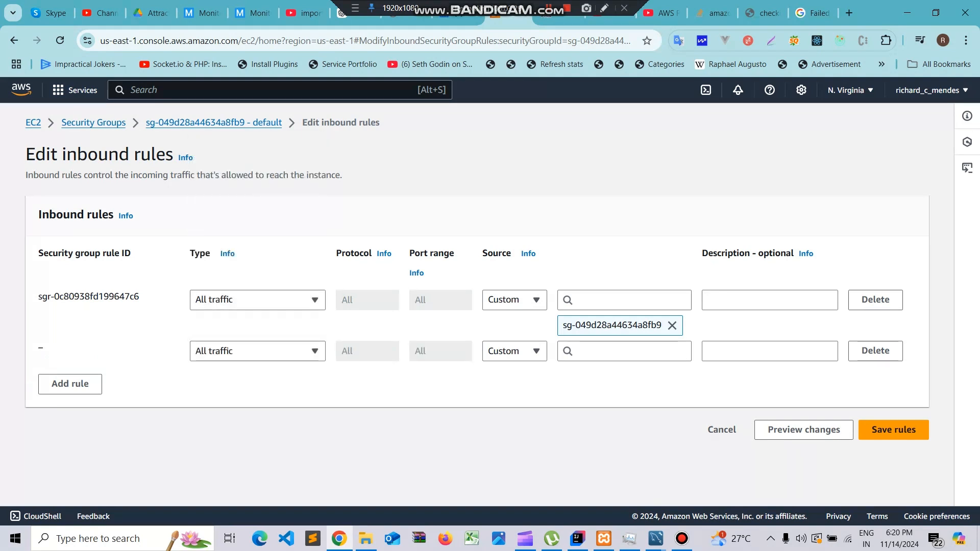
pyautogui.click(513, 350)
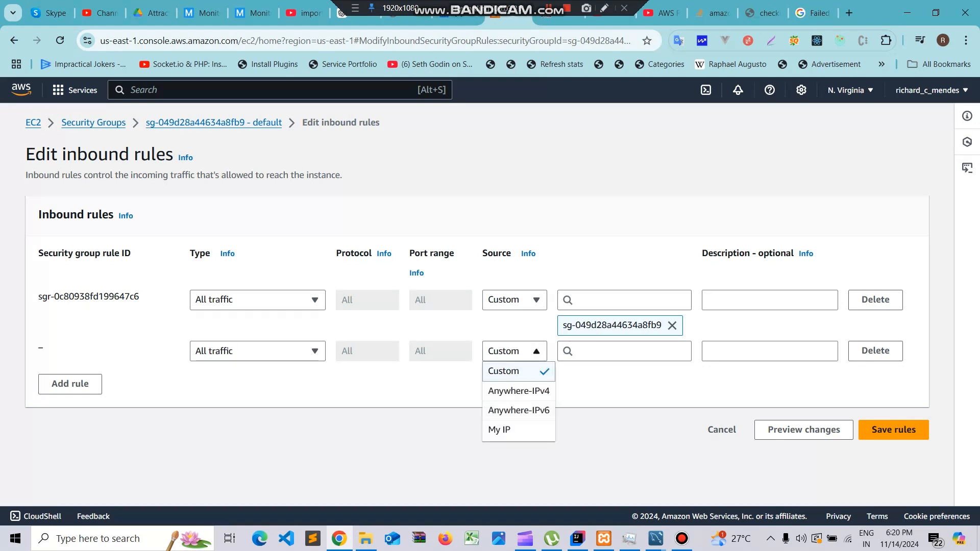
pyautogui.click(499, 430)
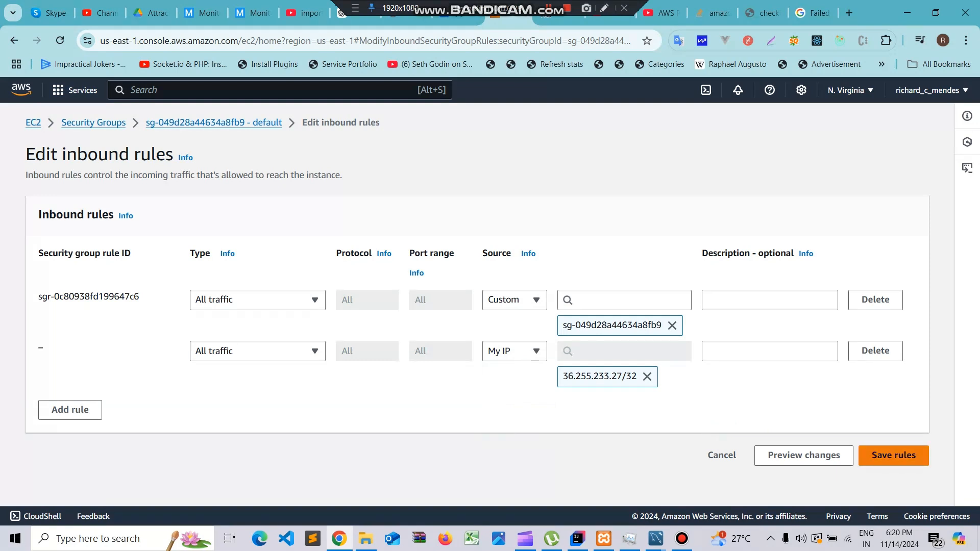
pyautogui.click(893, 455)
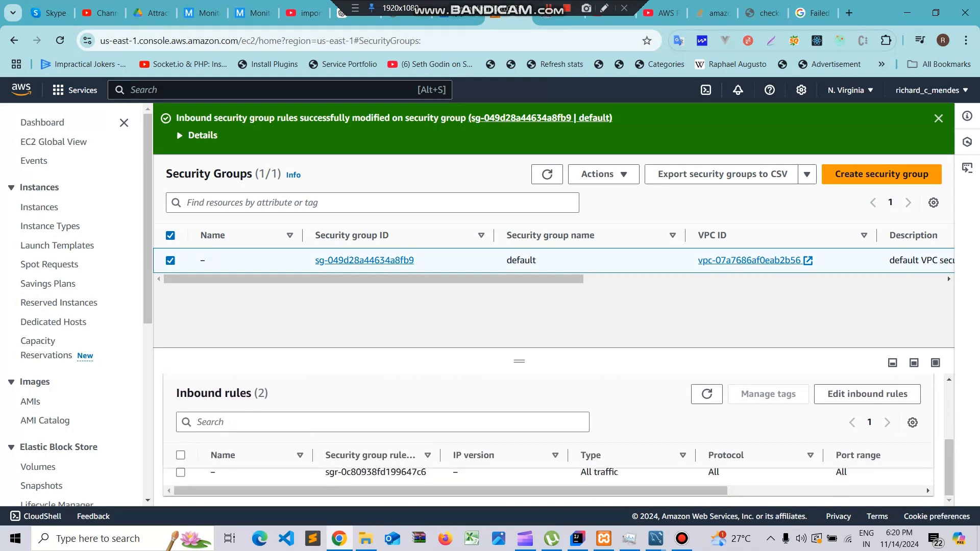
pyautogui.hscroll(3)
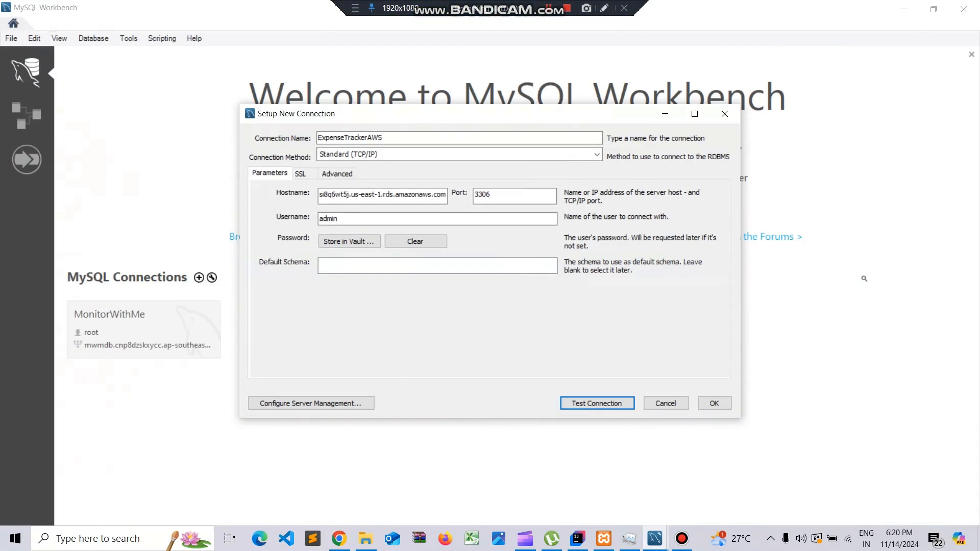
# Store the admin password again and test the connection, which now succeeds
pyautogui.click(349, 241)
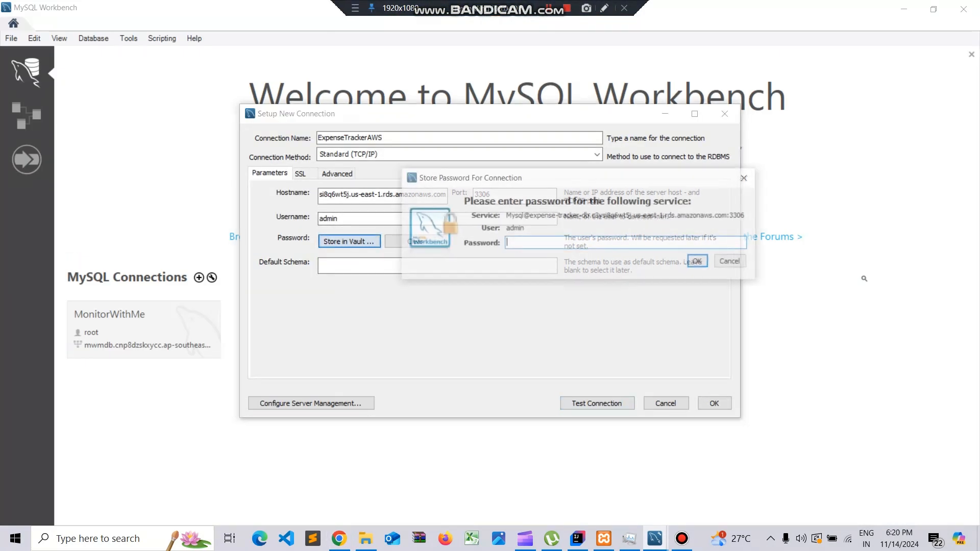
pyautogui.click(728, 261)
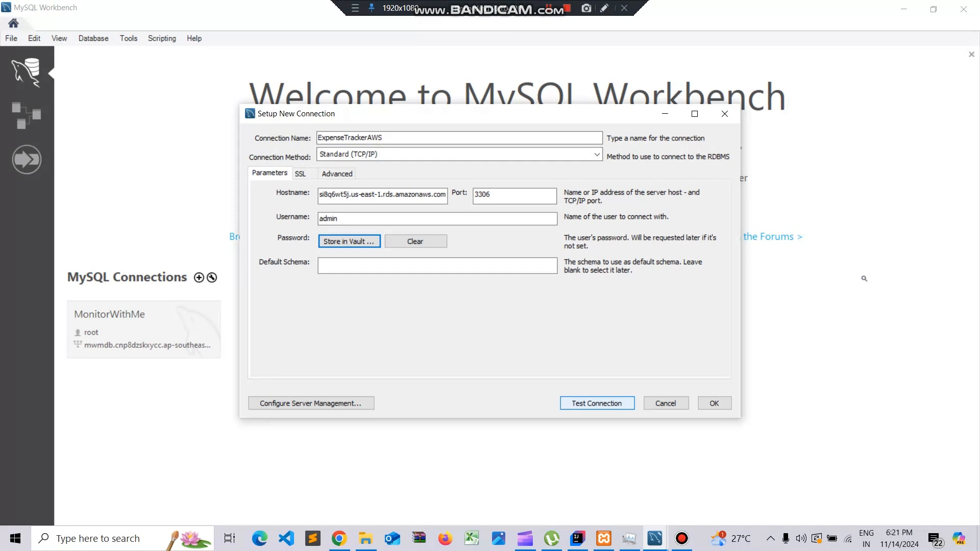
pyautogui.click(596, 403)
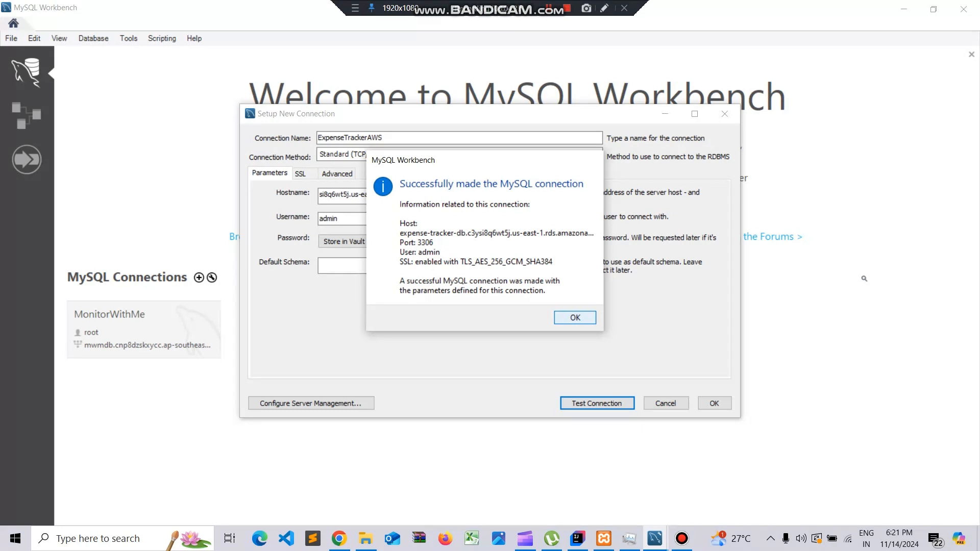
pyautogui.click(573, 318)
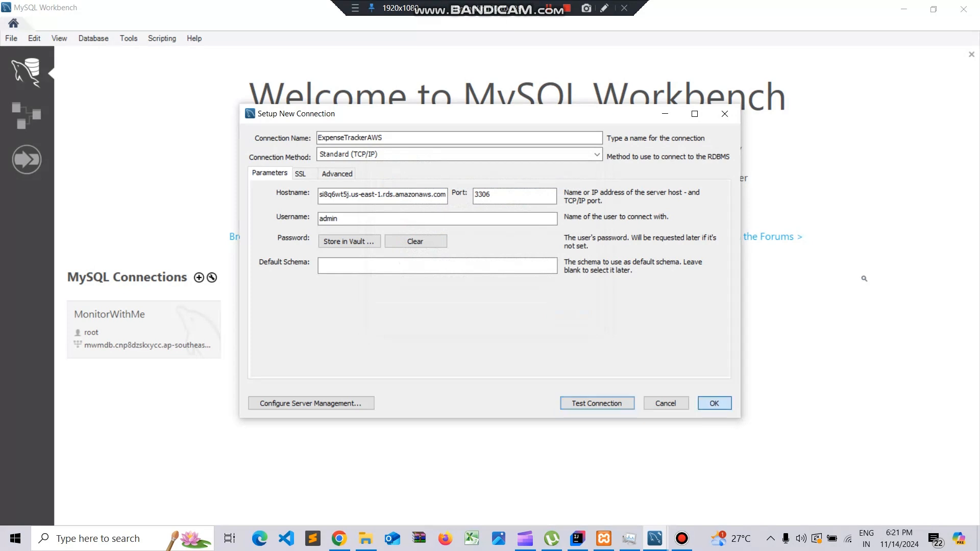
# Save the ExpenseTrackerAWS connection and launch it from the connections list
pyautogui.click(714, 404)
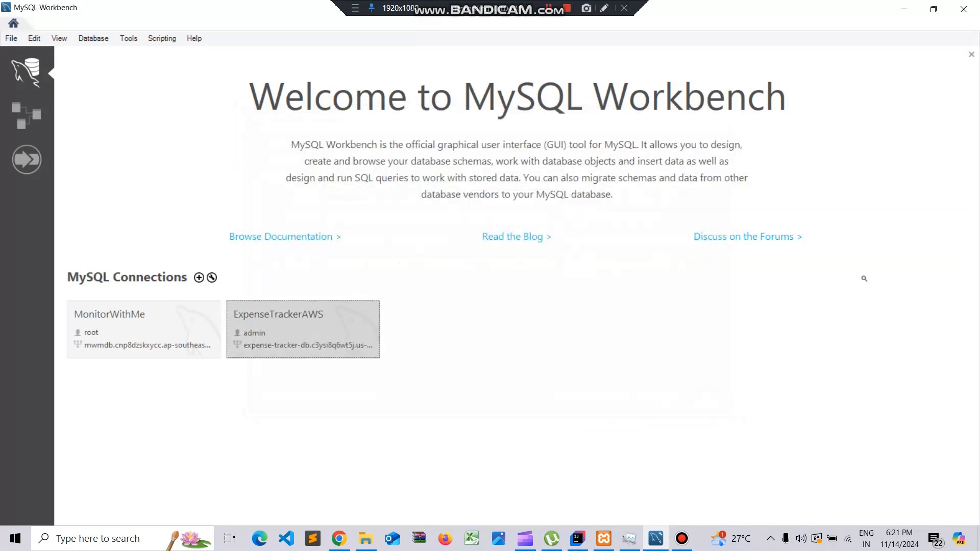
pyautogui.doubleClick(302, 328)
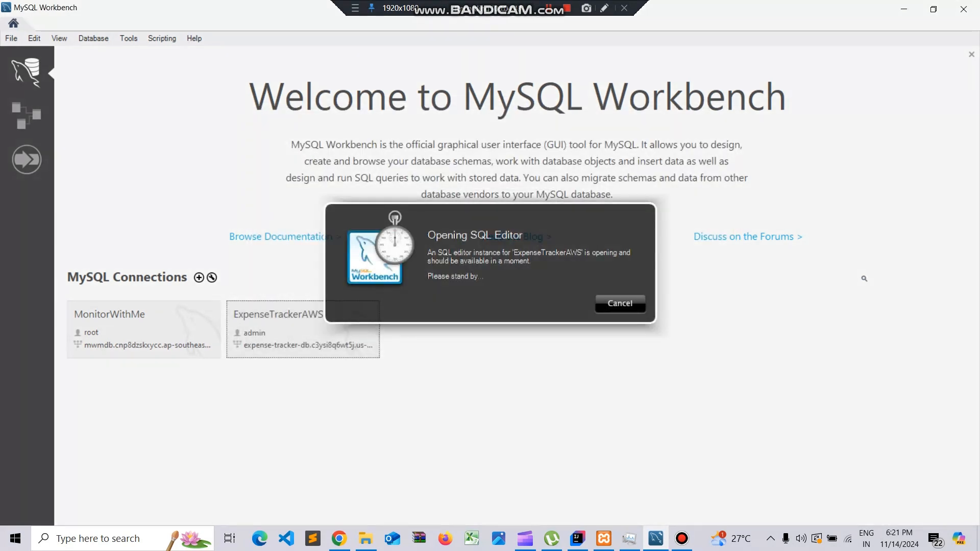